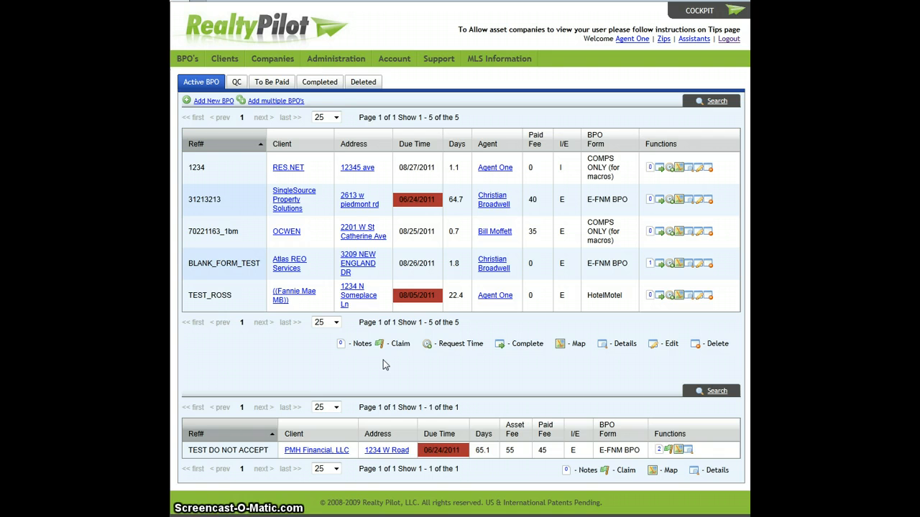
Open MLS Information from the Account menu to list the MLS access entries.
click(394, 58)
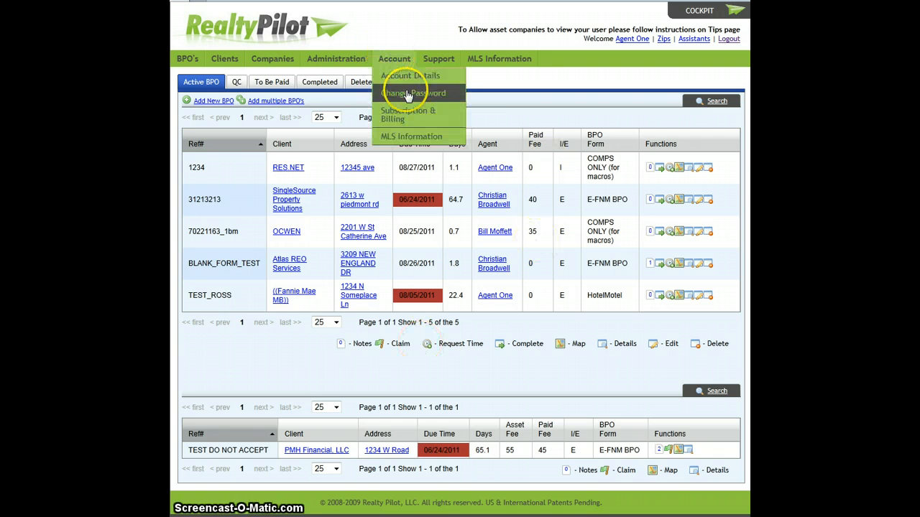
click(413, 136)
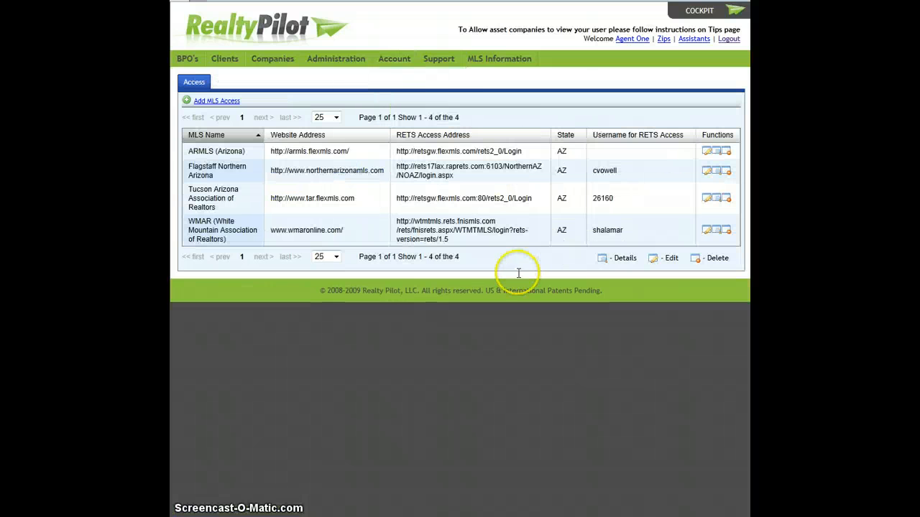
mouse_move(250, 113)
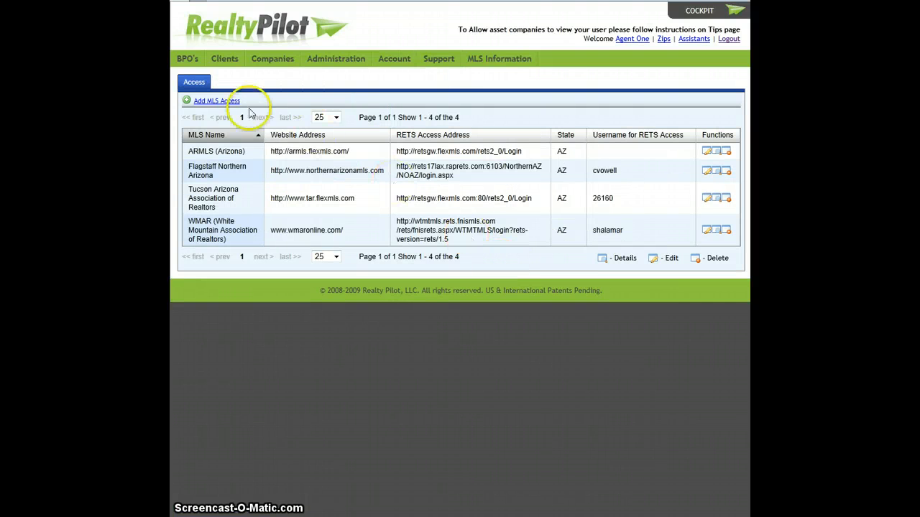
Start a new MLS access entry with state Arizona and MLS ARMLS (Arizona).
click(215, 100)
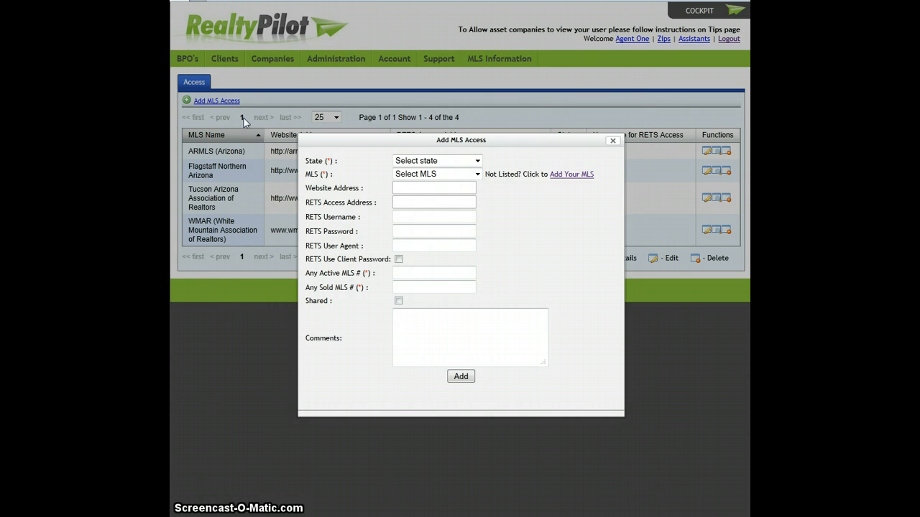
click(437, 160)
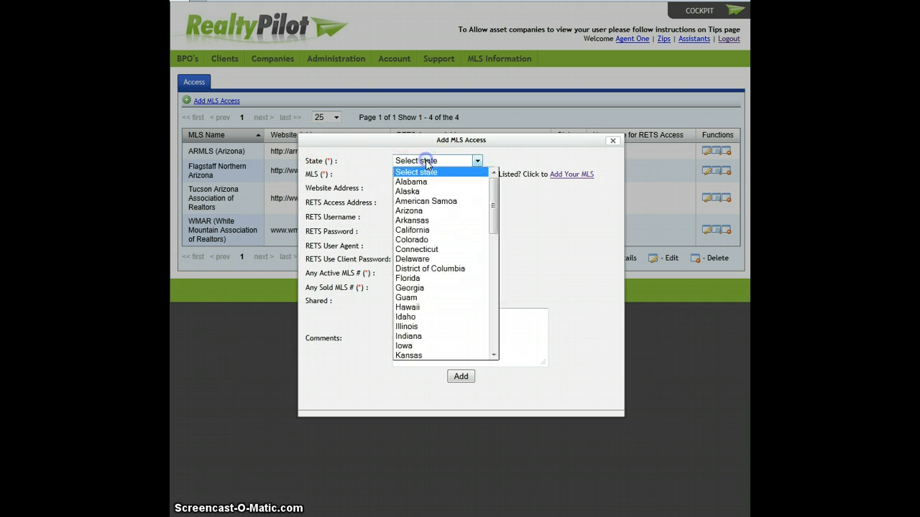
click(409, 211)
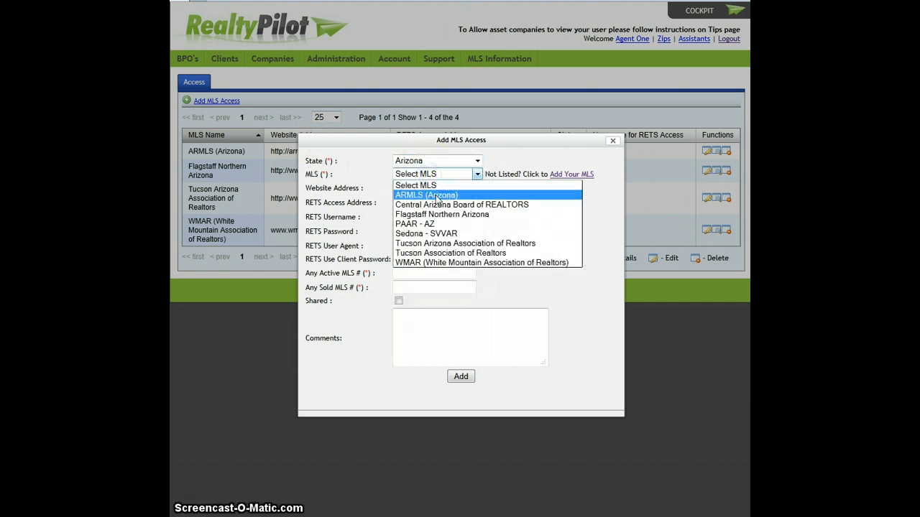
click(426, 195)
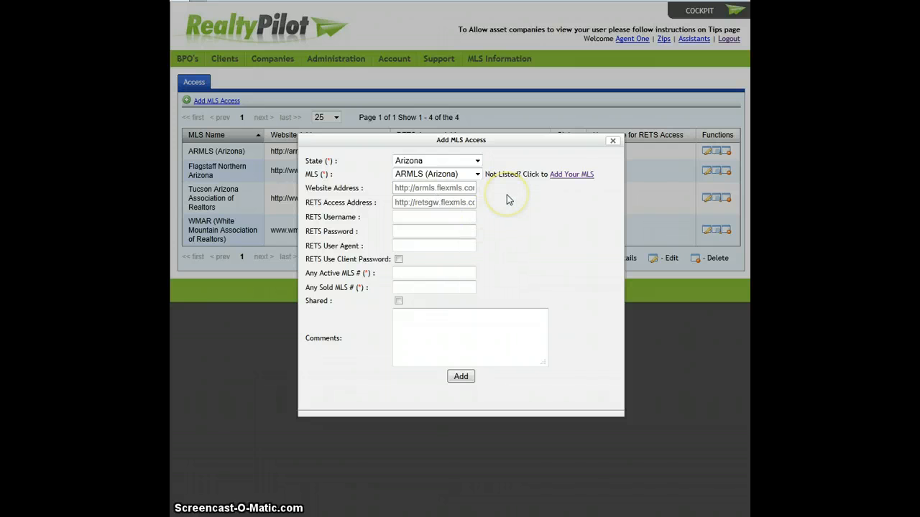
mouse_move(490, 211)
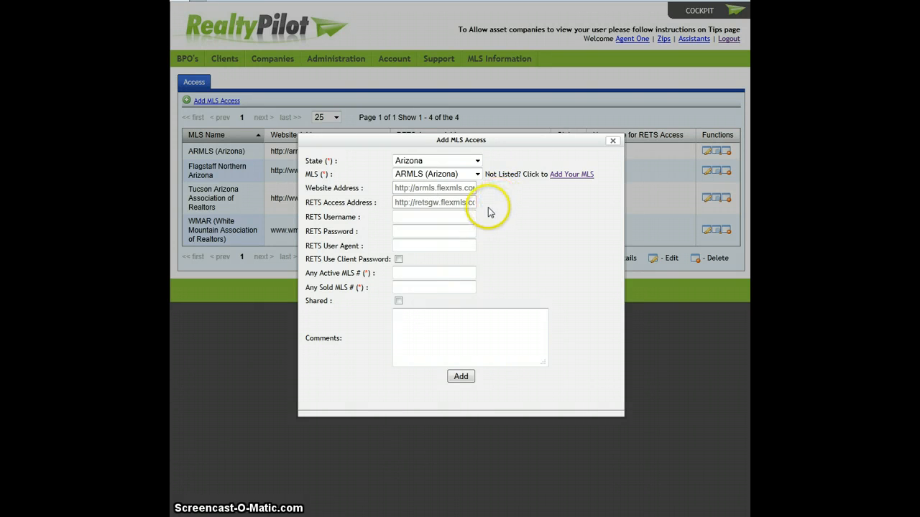
Fill the RETS username and user agent fields and submit the entry.
click(434, 217)
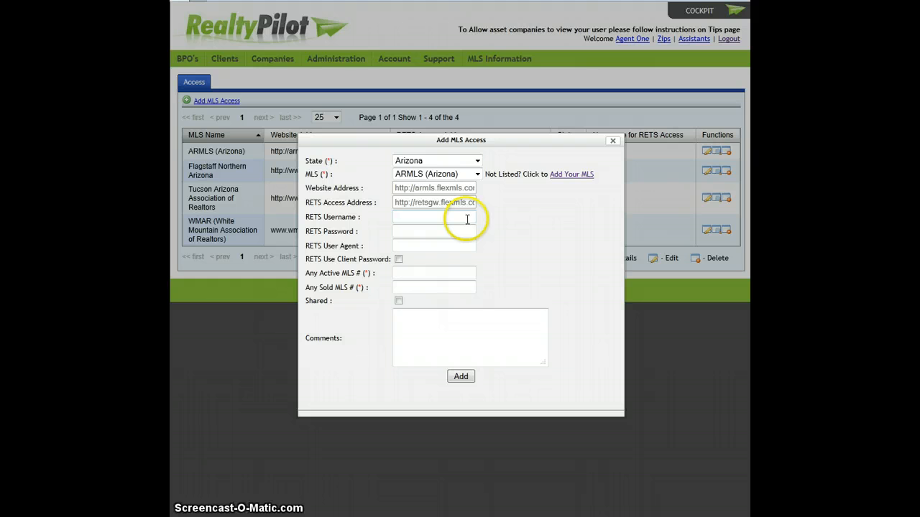
click(434, 217)
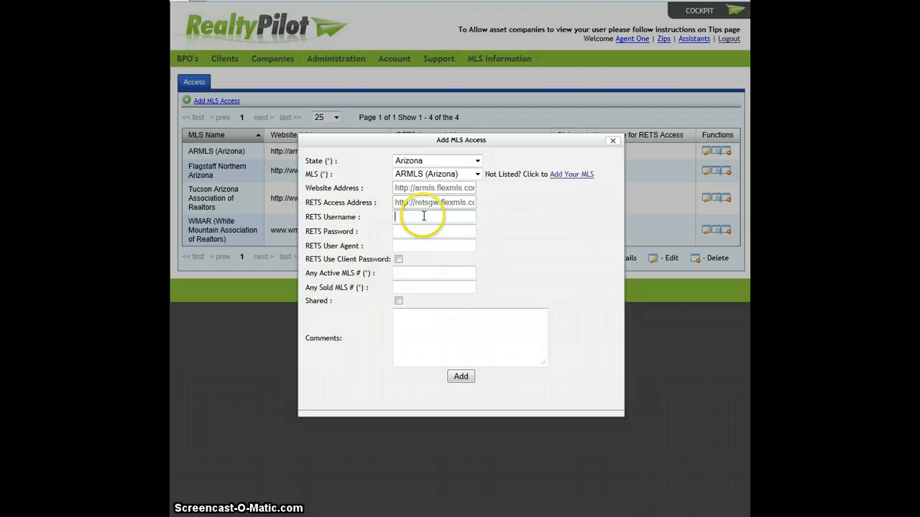
mouse_move(380, 237)
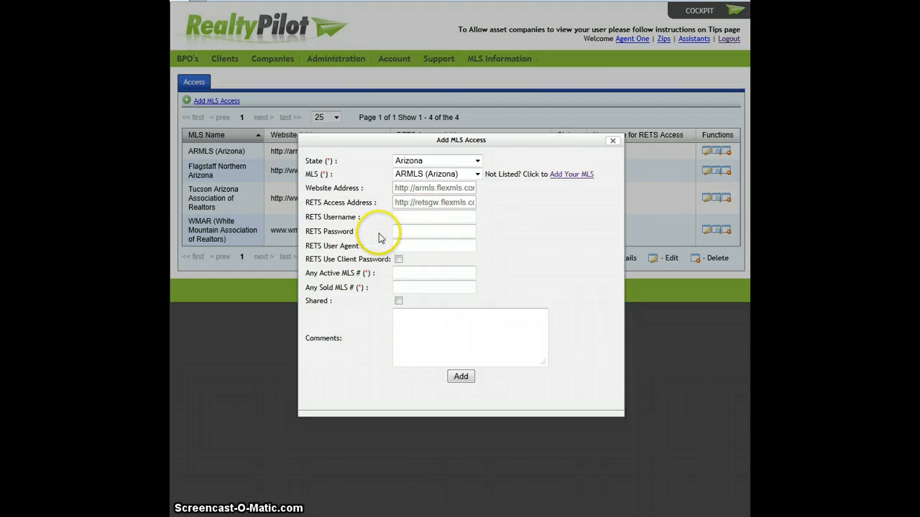
mouse_move(385, 251)
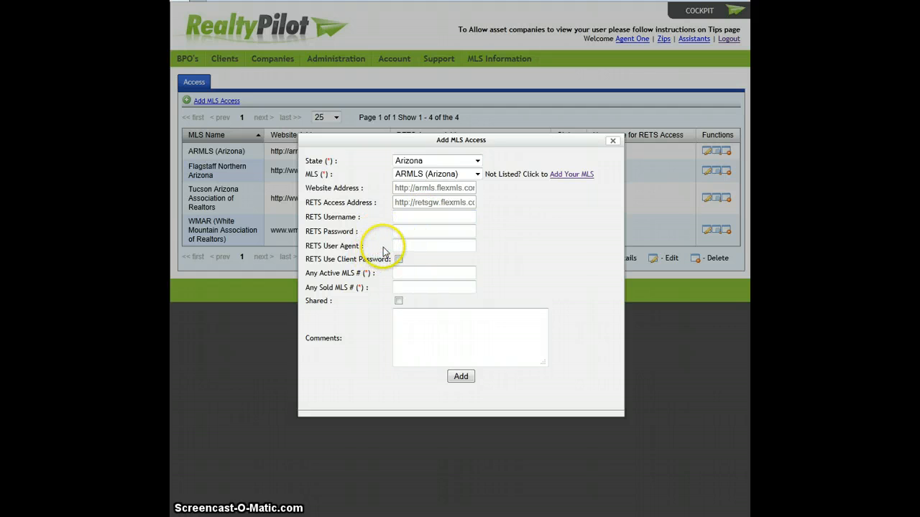
click(433, 245)
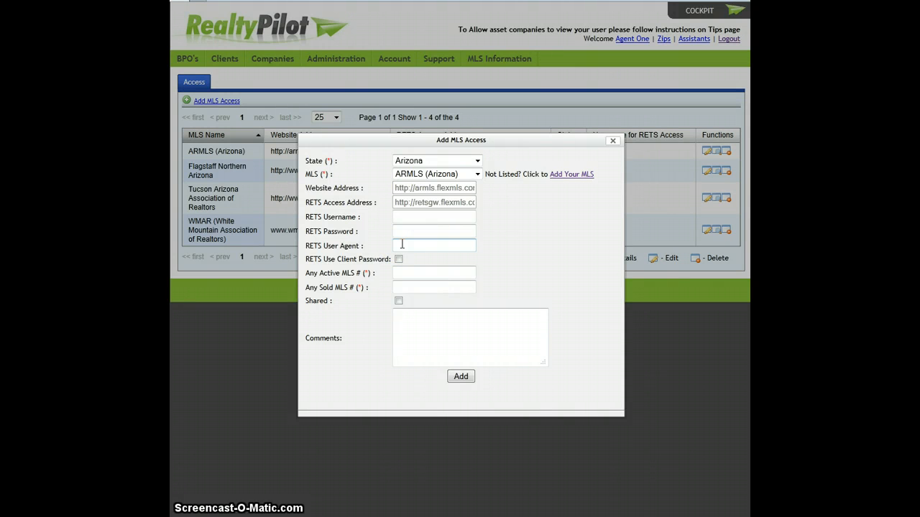
mouse_move(587, 203)
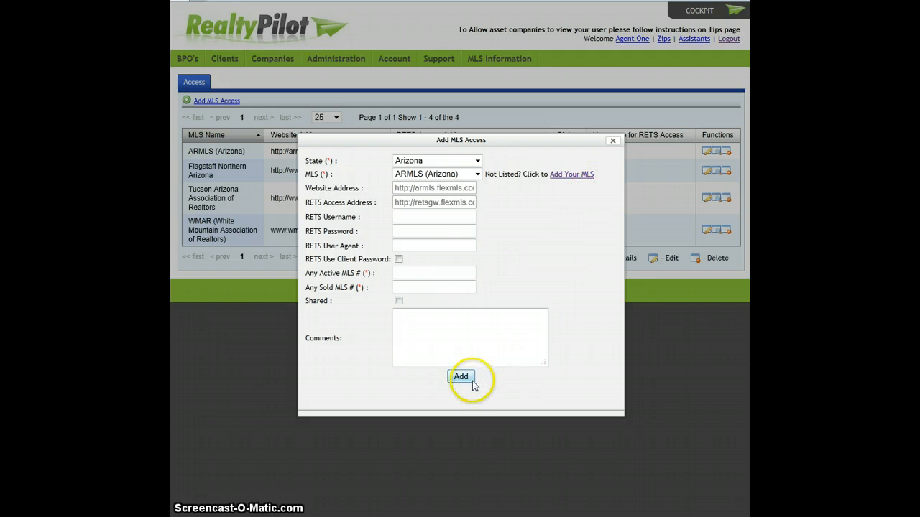
click(461, 377)
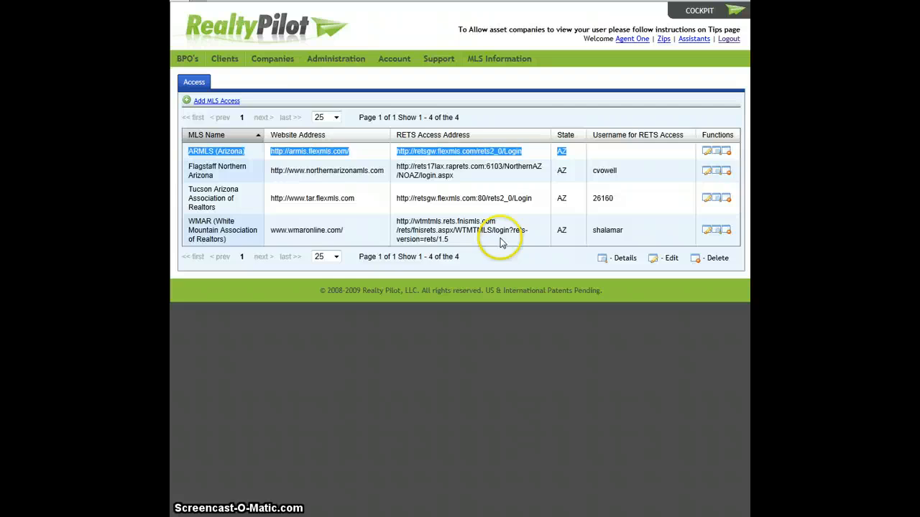
Return to the Active BPO orders list via the BPO's tab.
click(189, 59)
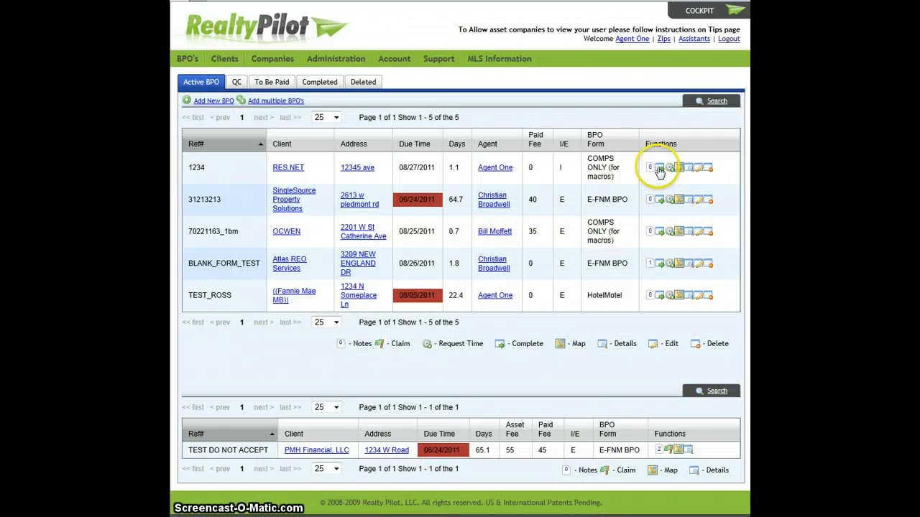
mouse_move(660, 167)
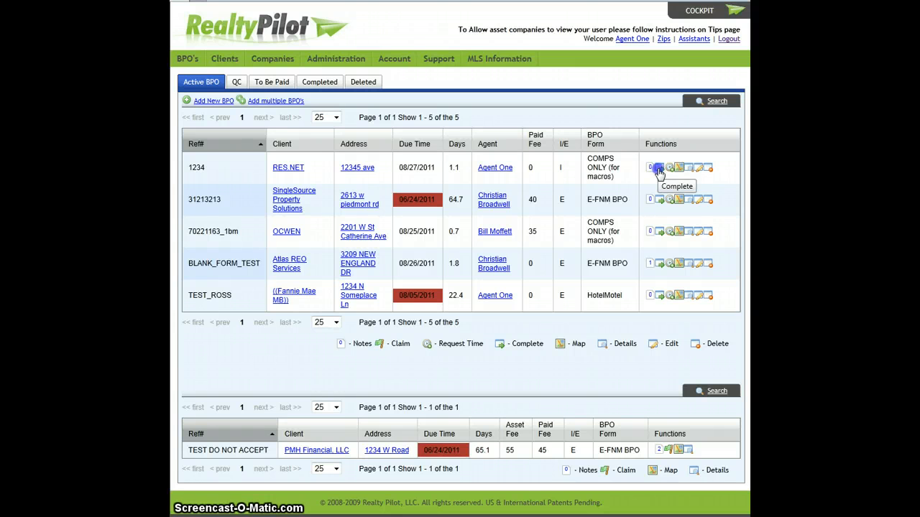
Open BPO 1234's form and look up MLS 4300007 for Comparable Number 1.
click(659, 168)
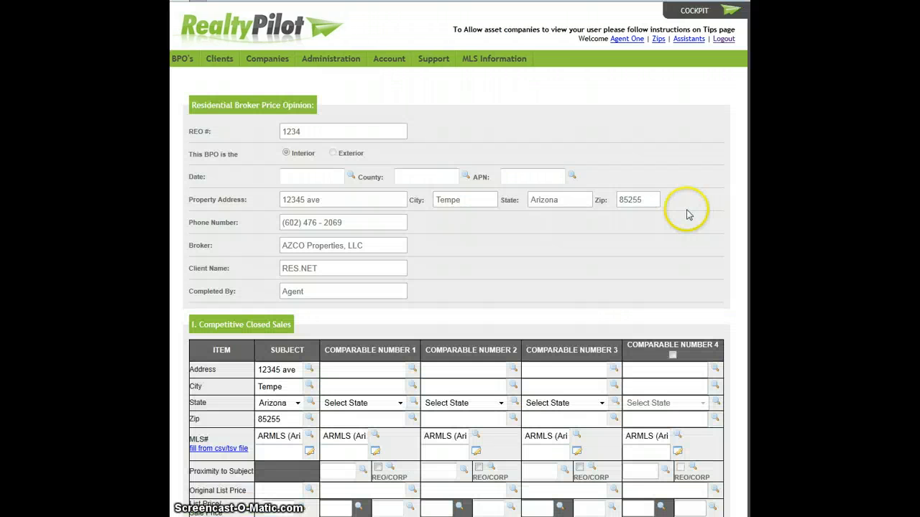
scroll(down, 3)
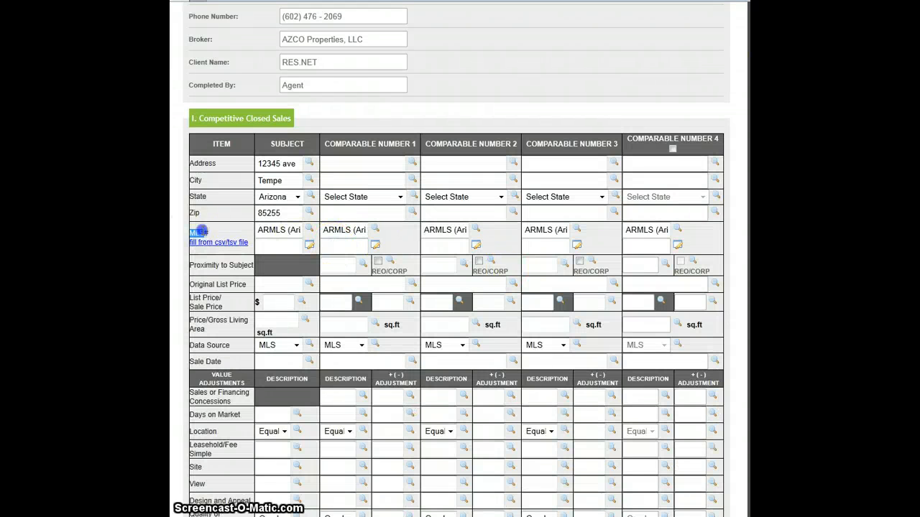
text(430000)
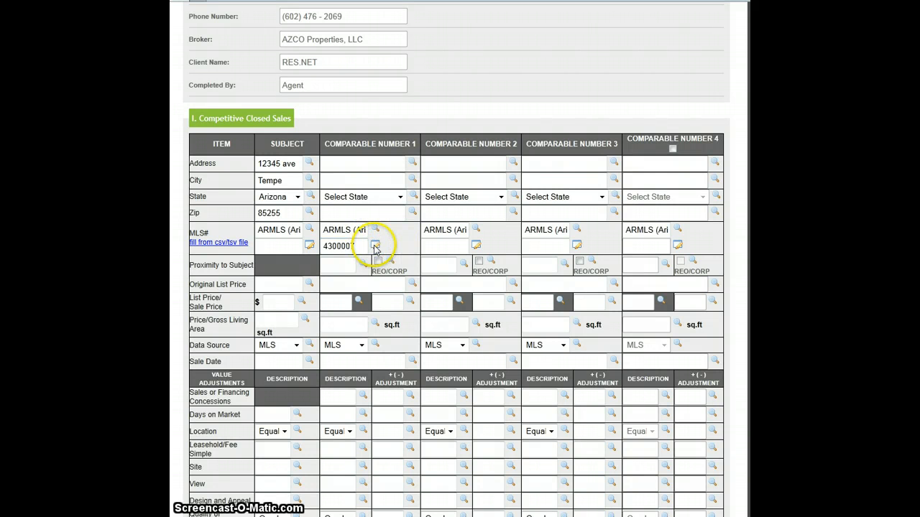
click(376, 245)
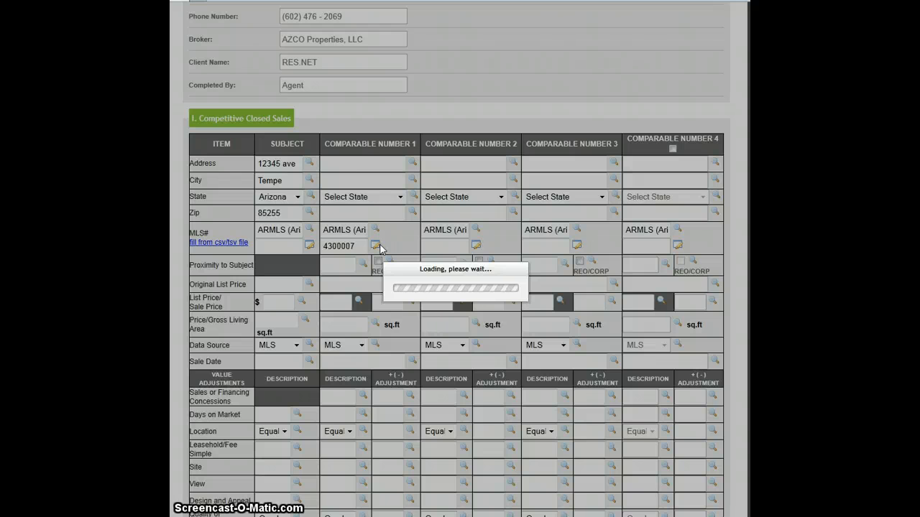
click(375, 246)
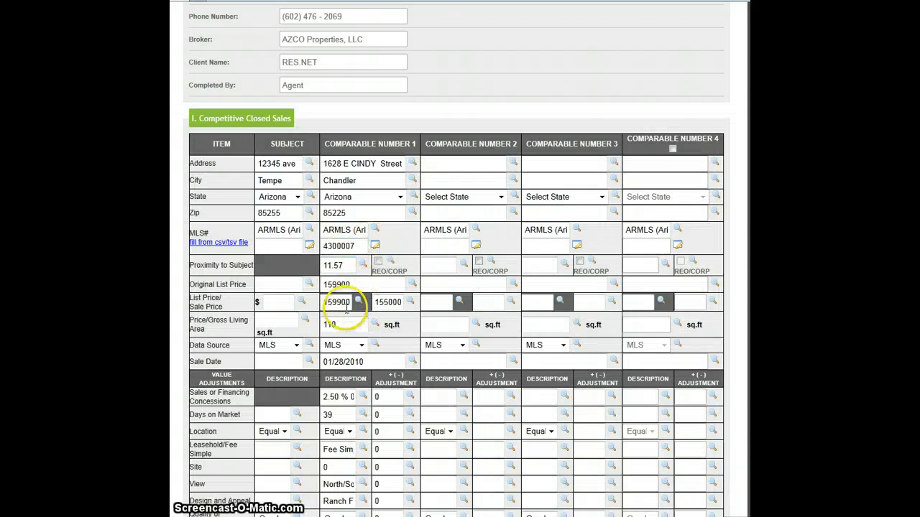
scroll(down, 3)
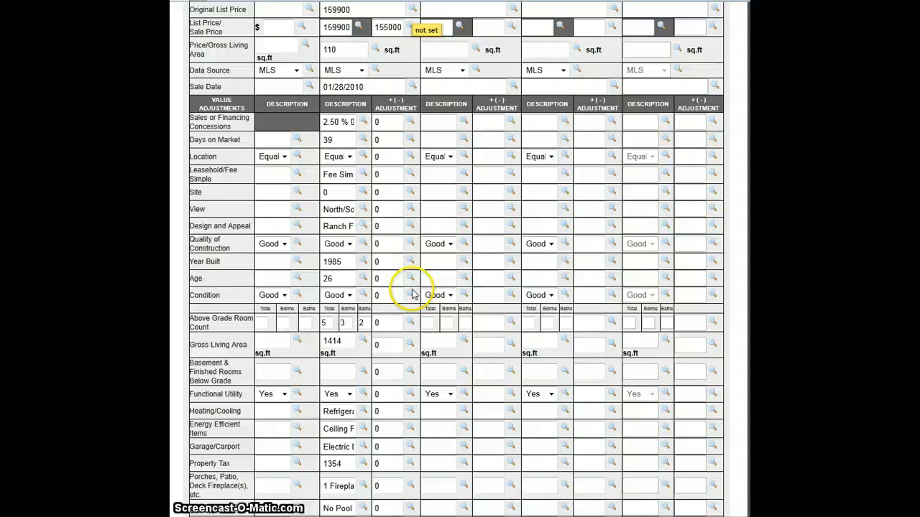
scroll(down, 3)
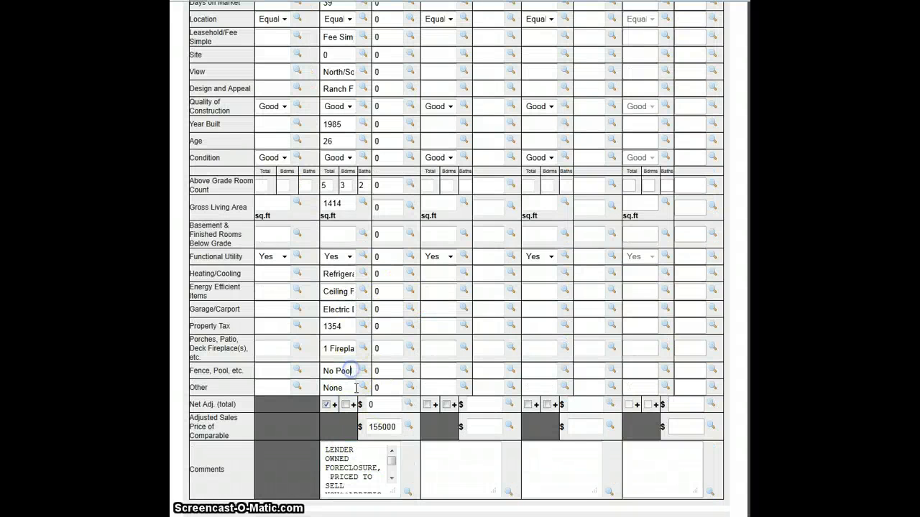
scroll(up, 3)
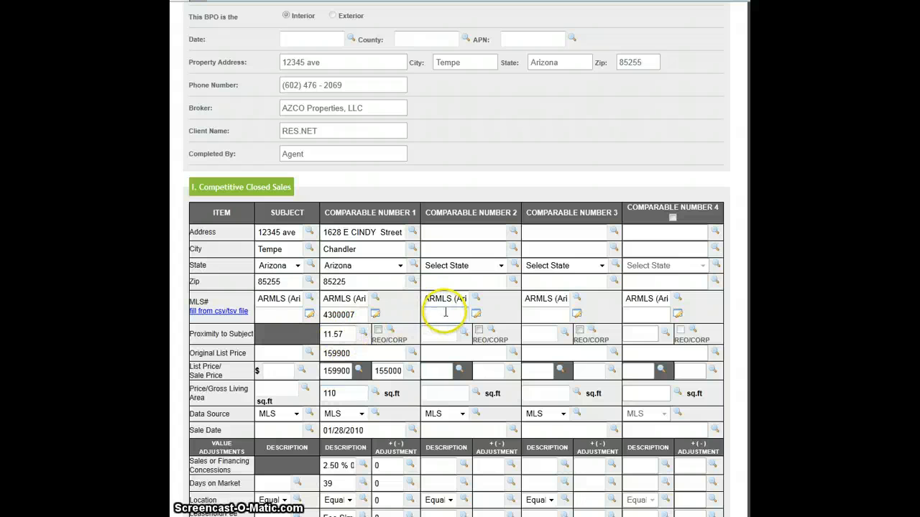
mouse_move(276, 232)
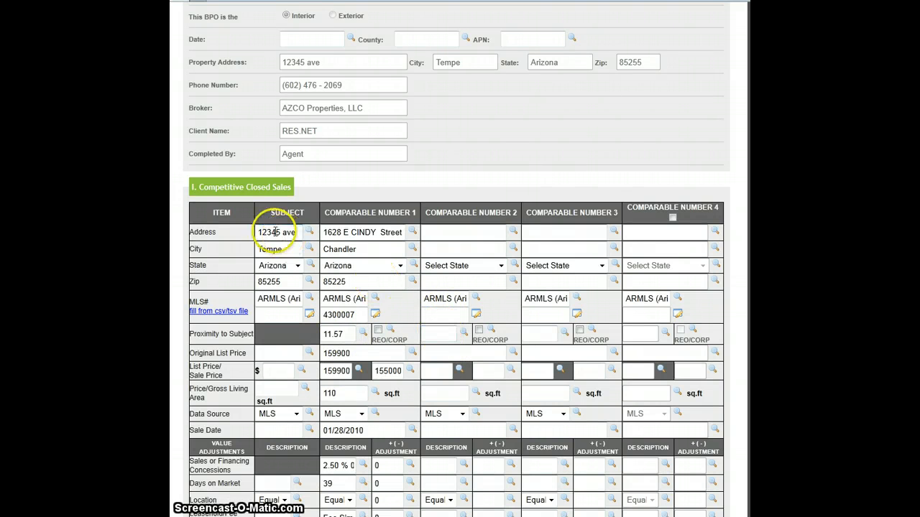